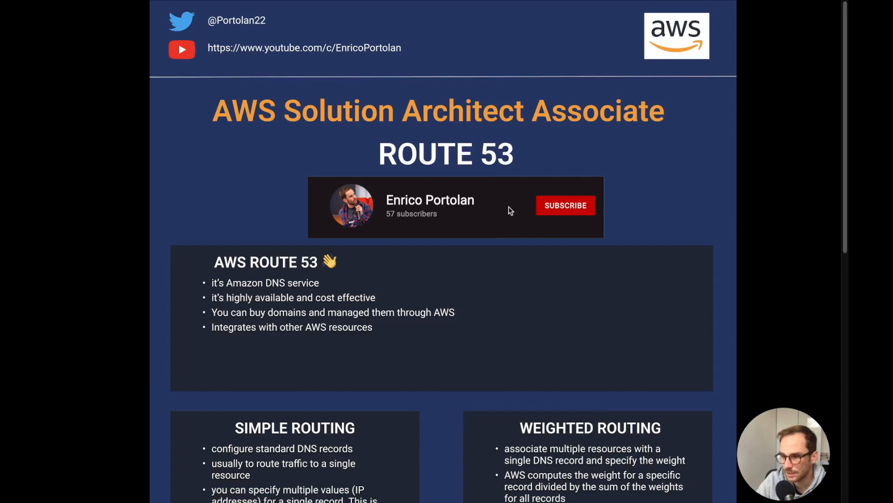
Scroll through the Route 53 question set to read question 1 and its routing policy options.
left_click(565, 205)
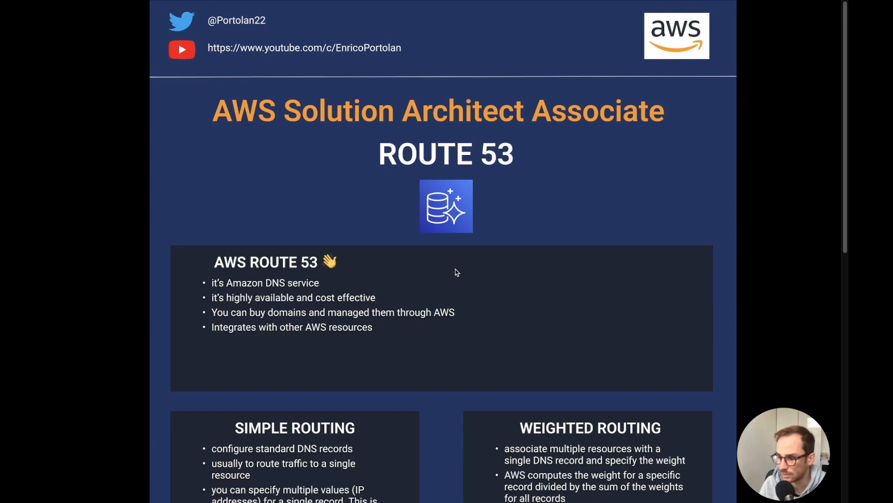
scroll("down", 3)
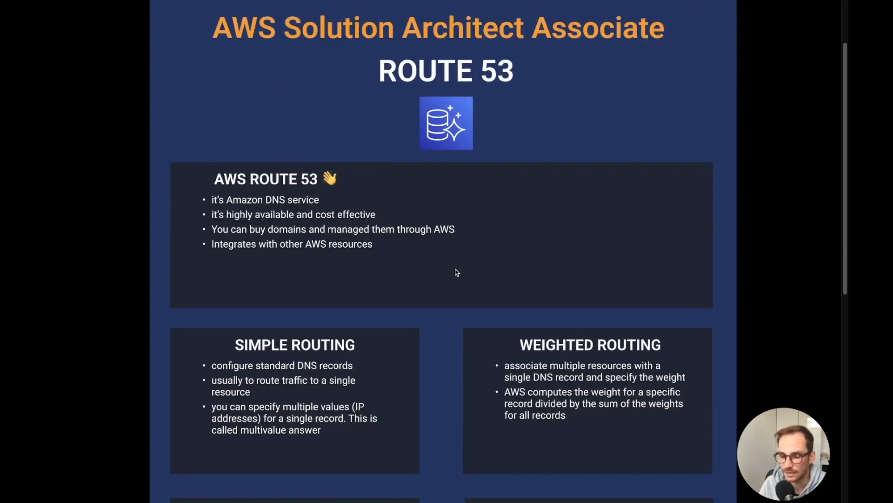
scroll("down", 3)
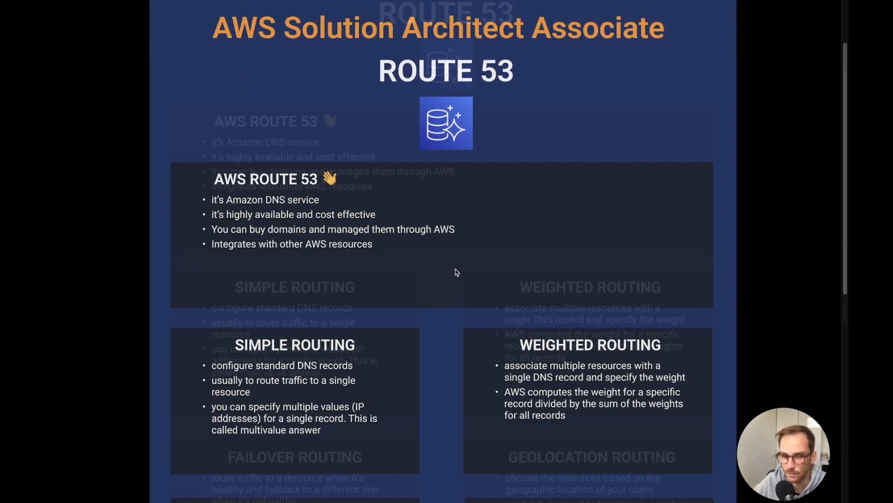
scroll("down", 3)
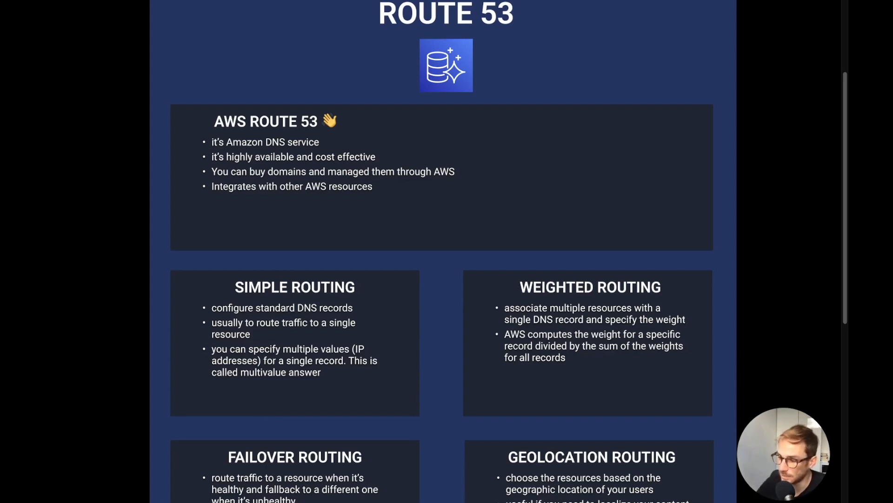
mouse_move(414, 274)
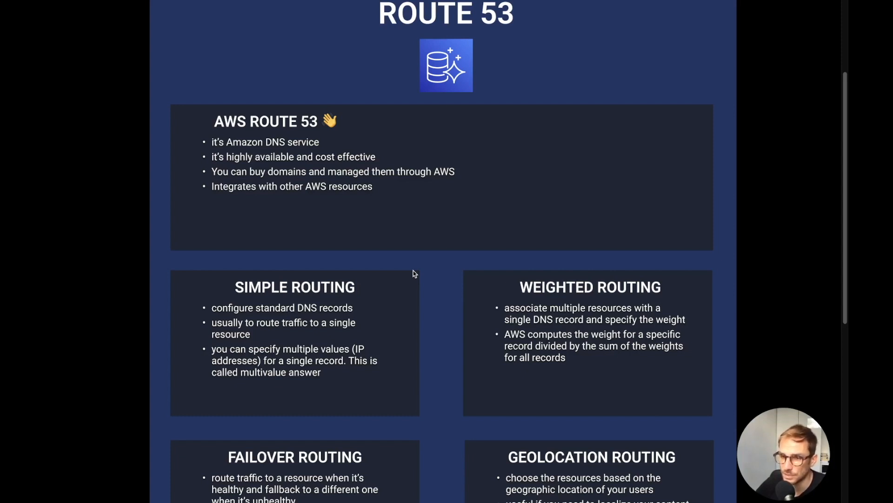
scroll("down", 3)
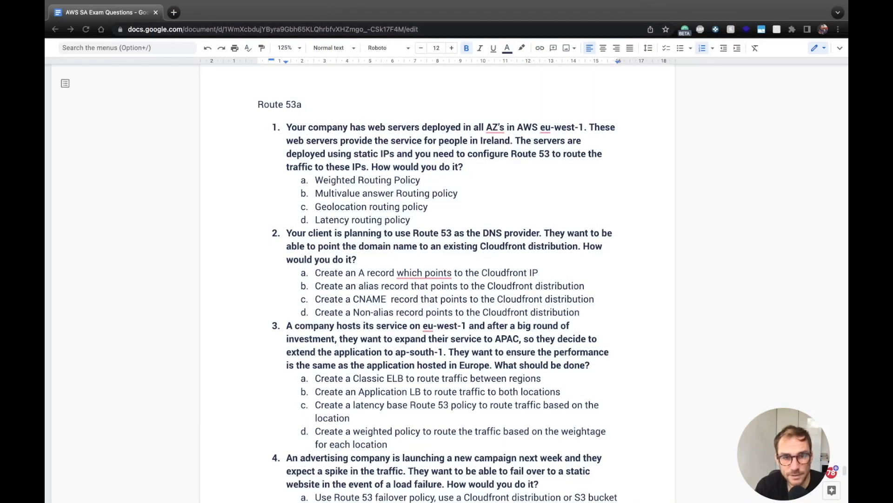
mouse_move(550, 121)
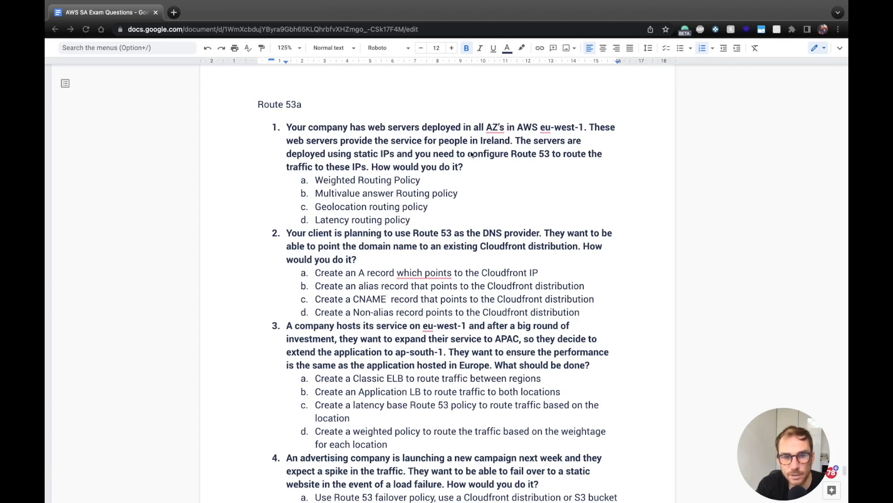
mouse_move(339, 158)
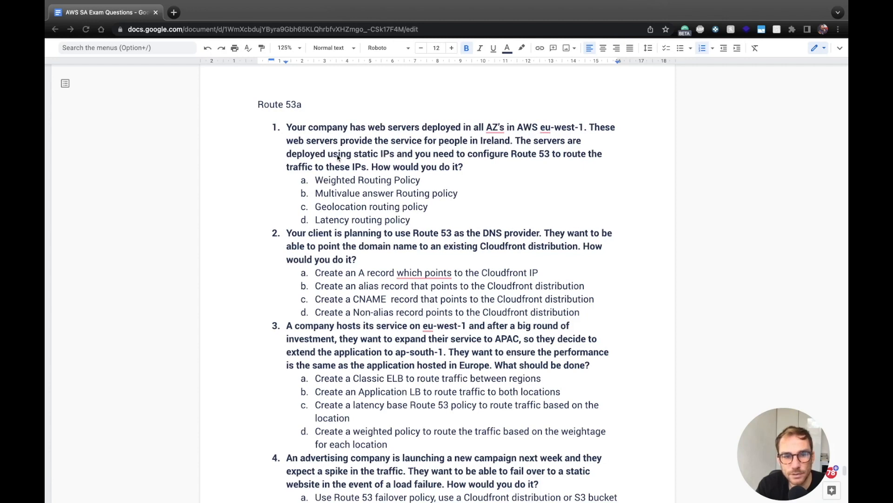
mouse_move(517, 168)
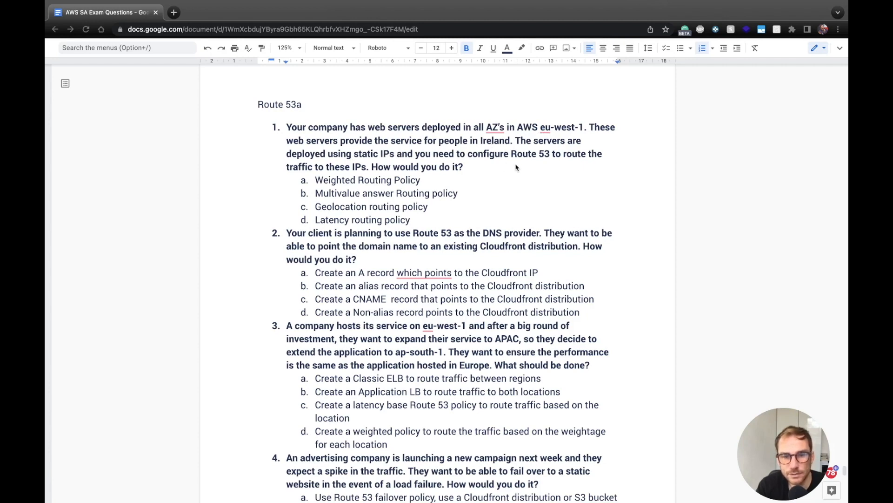
mouse_move(335, 168)
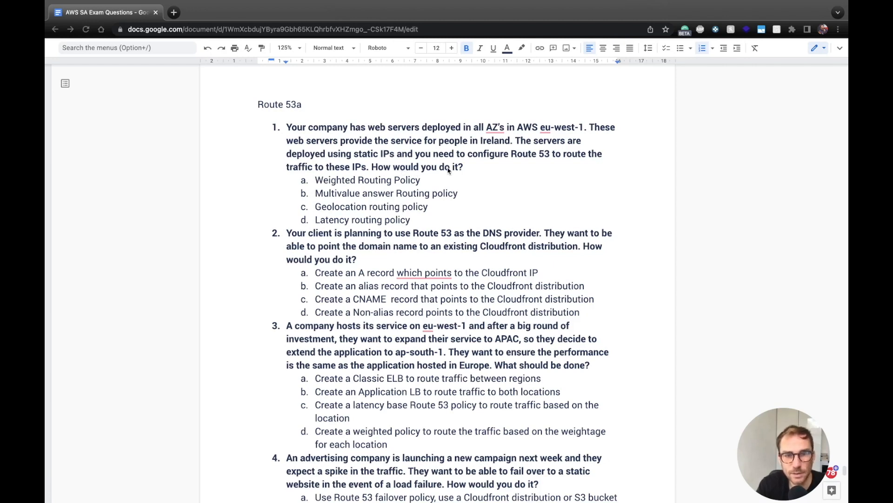
mouse_move(316, 165)
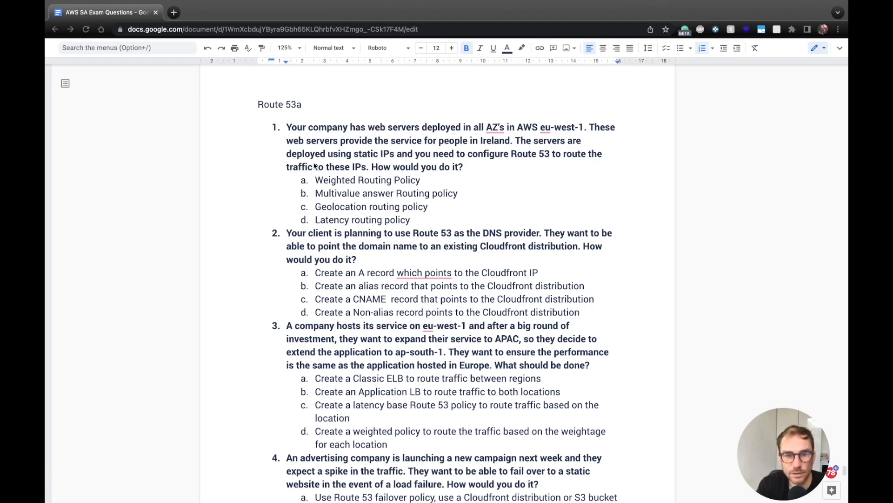
mouse_move(581, 158)
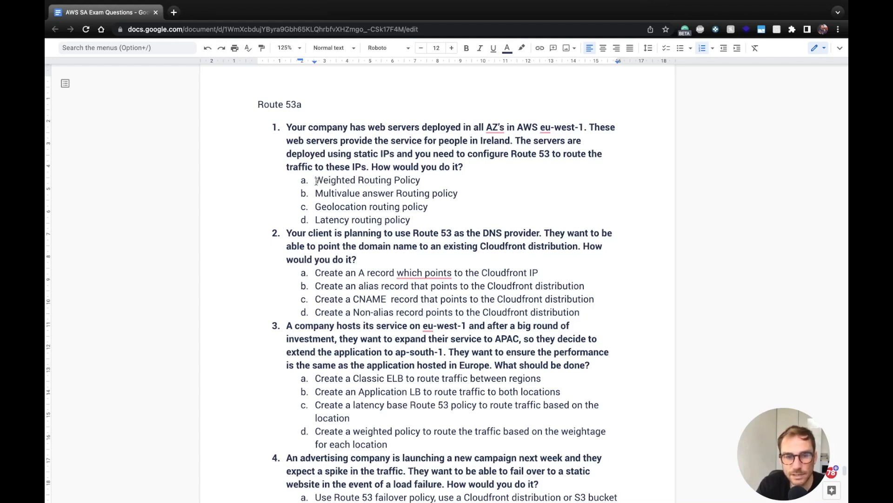
Bold the Multivalue answer routing policy as question 1's answer, dismissing the grammar suggestion.
left_click_drag(316, 194, 457, 193)
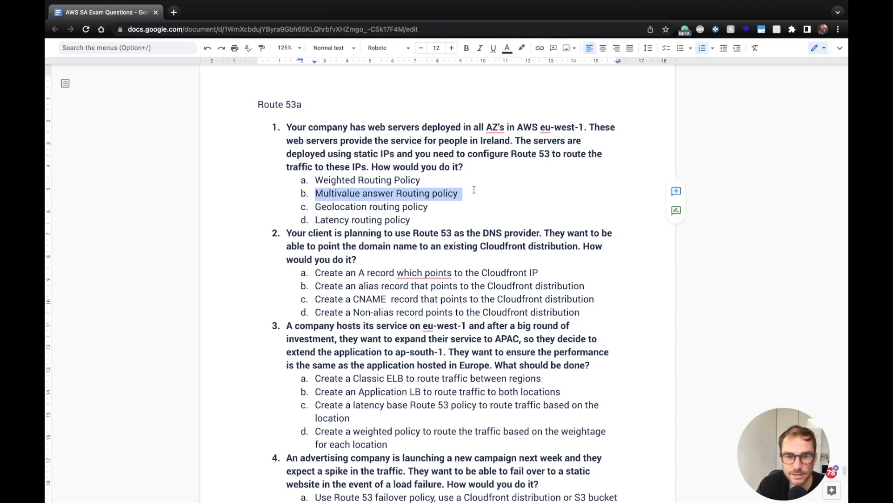
left_click(467, 48)
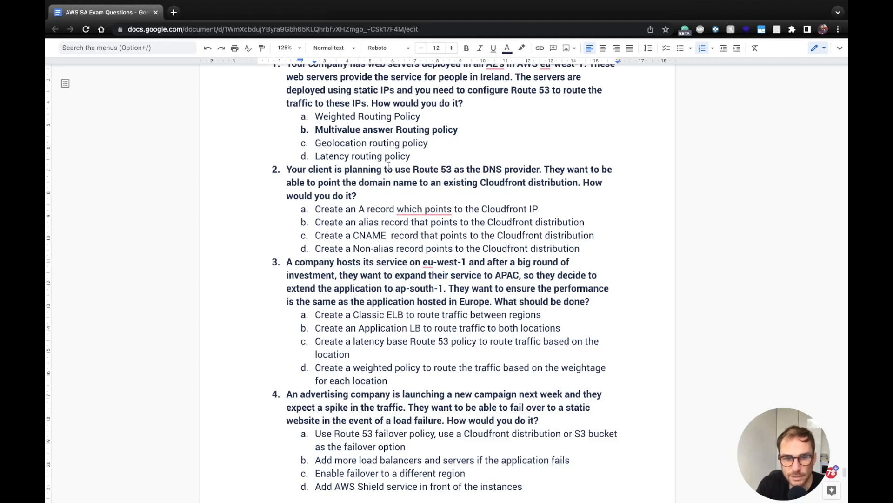
mouse_move(501, 183)
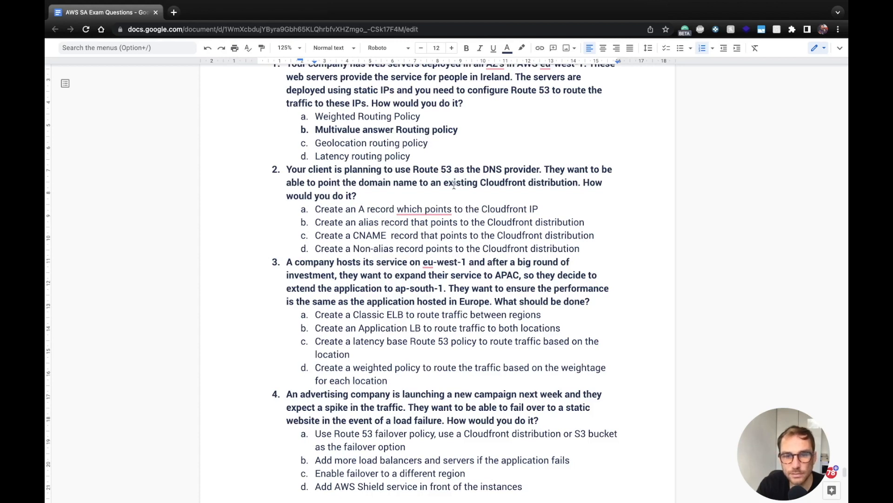
mouse_move(368, 193)
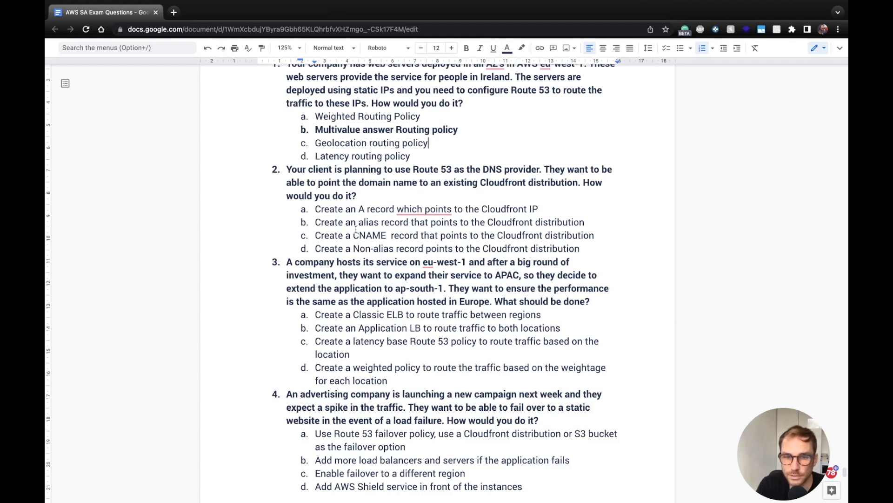
left_click(424, 209)
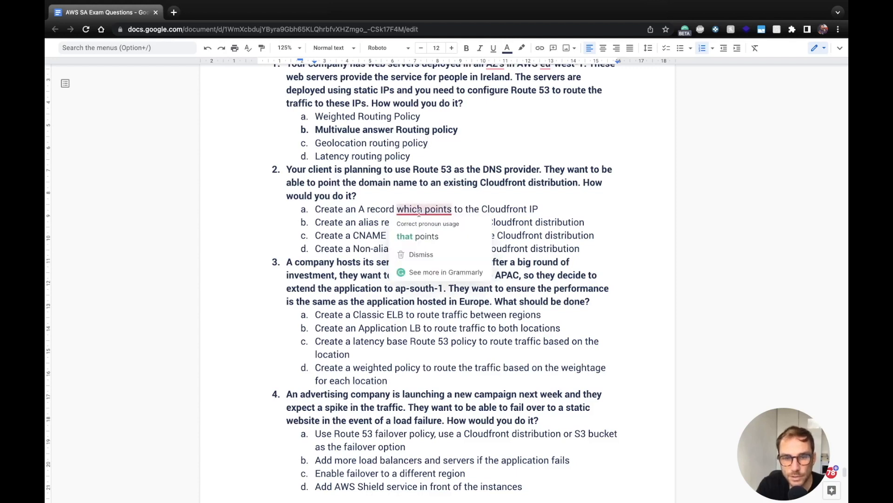
left_click(558, 206)
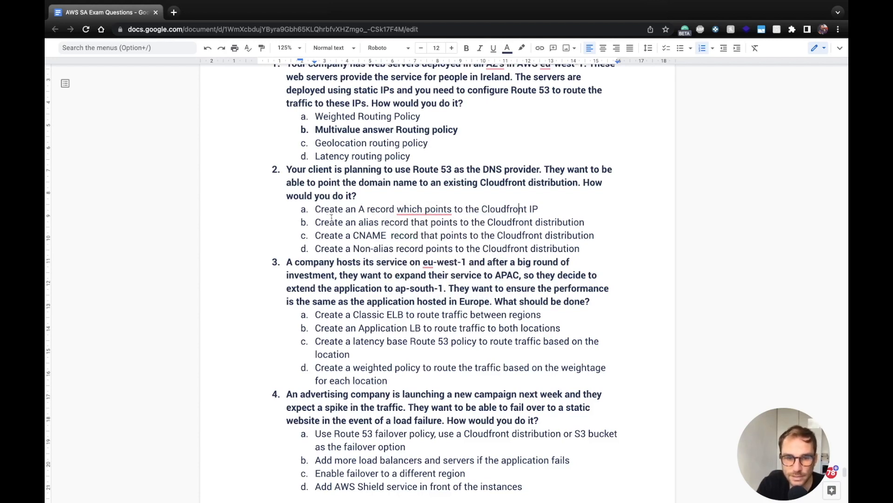
Bold question 2's option b, the alias record pointing to the Cloudfront distribution.
left_click_drag(316, 222, 585, 222)
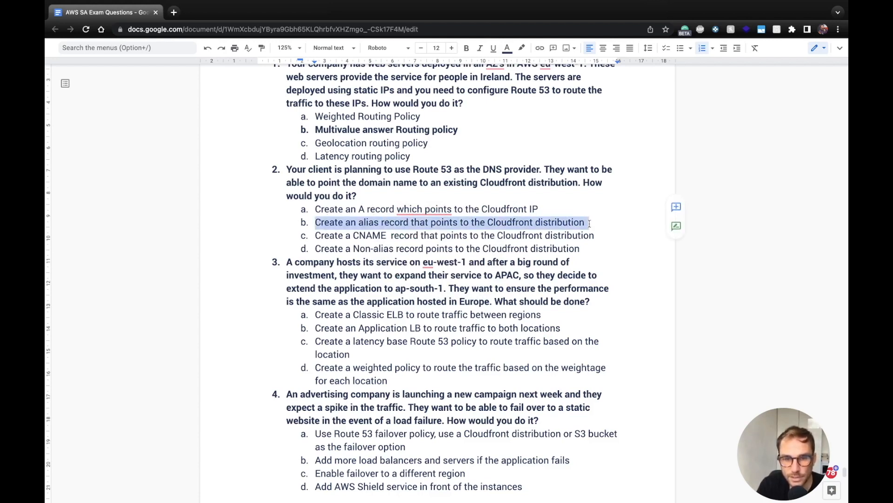
left_click(466, 48)
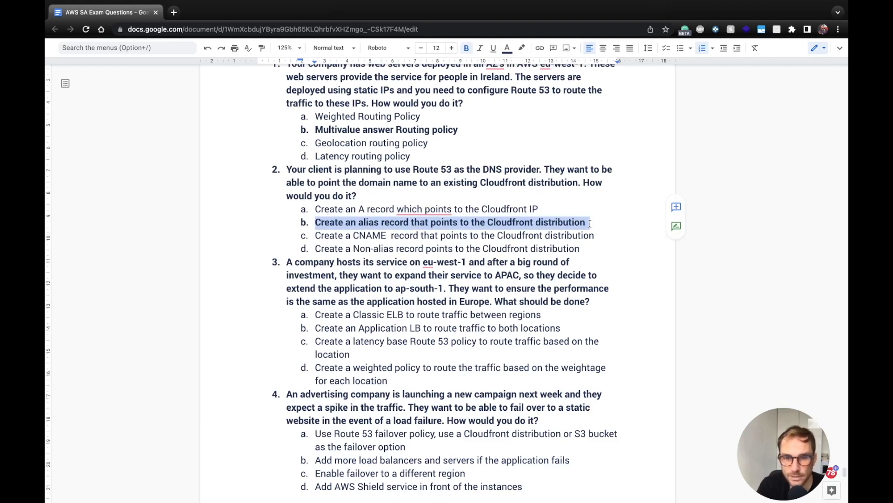
left_click(587, 223)
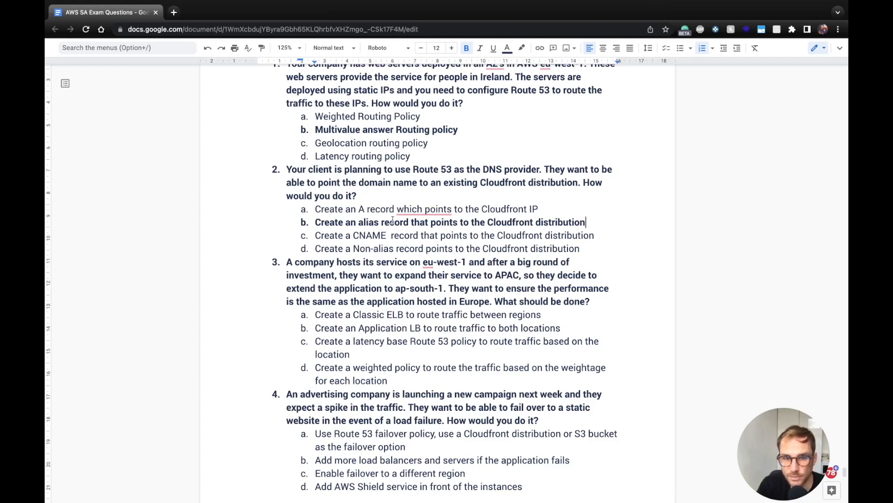
Dismiss the eu-west-1 spelling suggestion and mark question 3's latency-based policy option c bold.
scroll("down", 3)
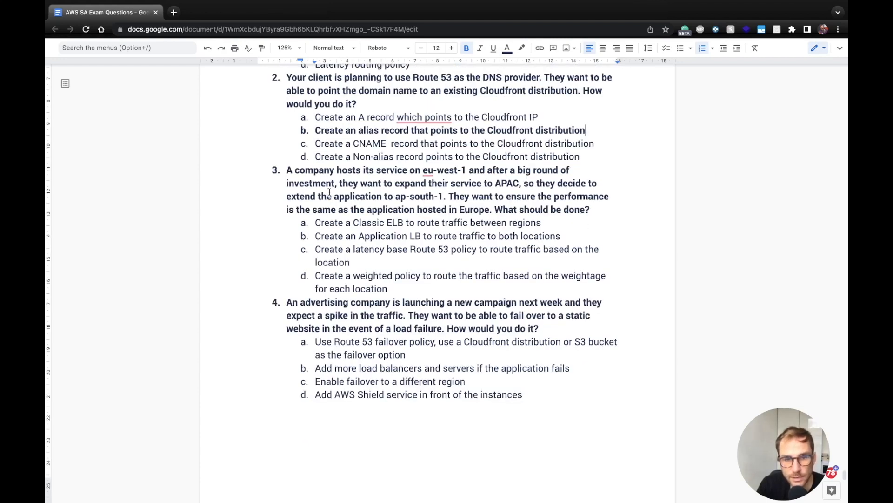
right_click(427, 169)
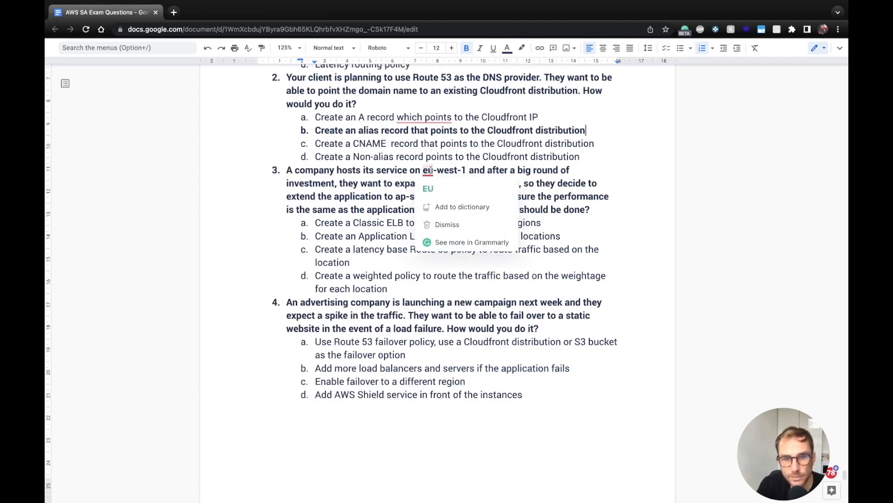
left_click(447, 224)
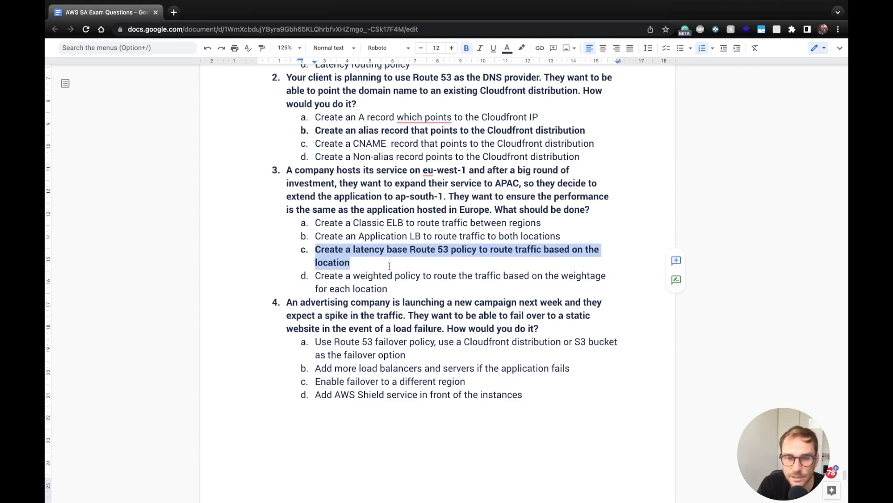
left_click(415, 262)
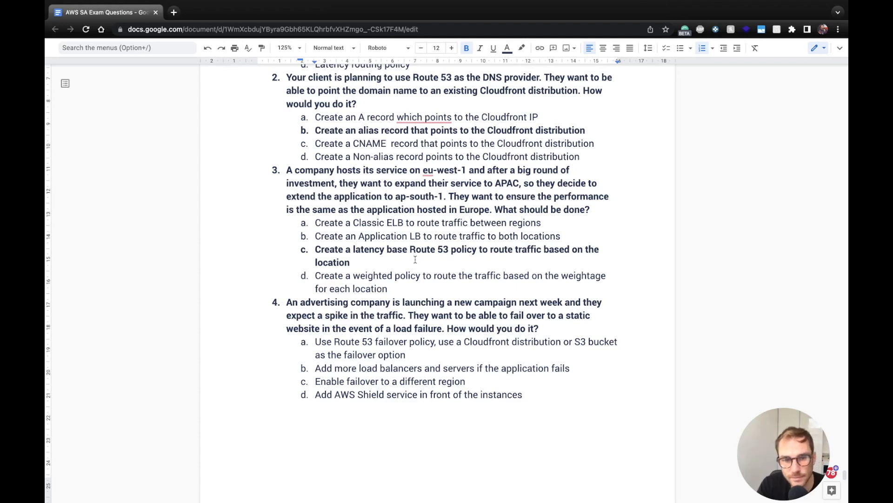
scroll("down", 3)
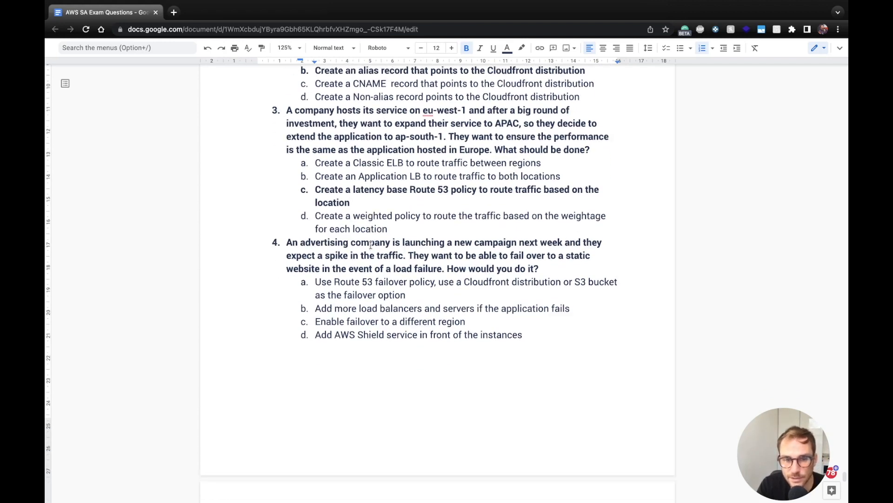
scroll("down", 3)
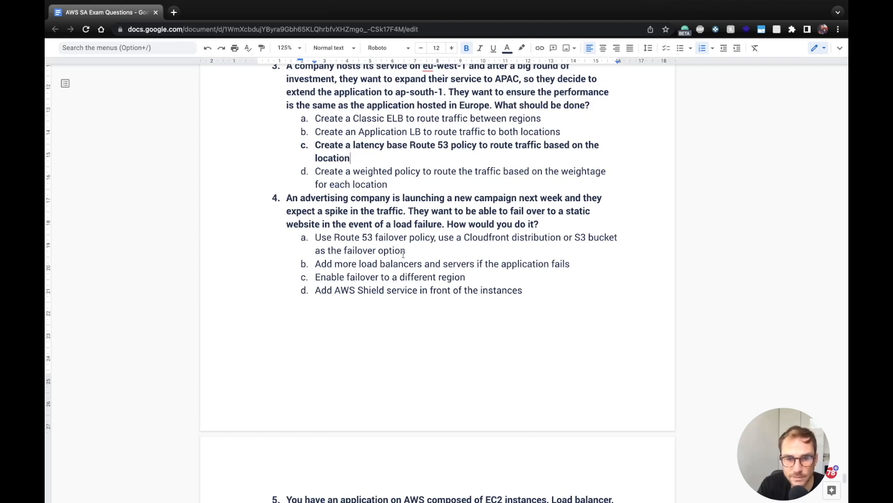
left_click_drag(315, 237, 406, 250)
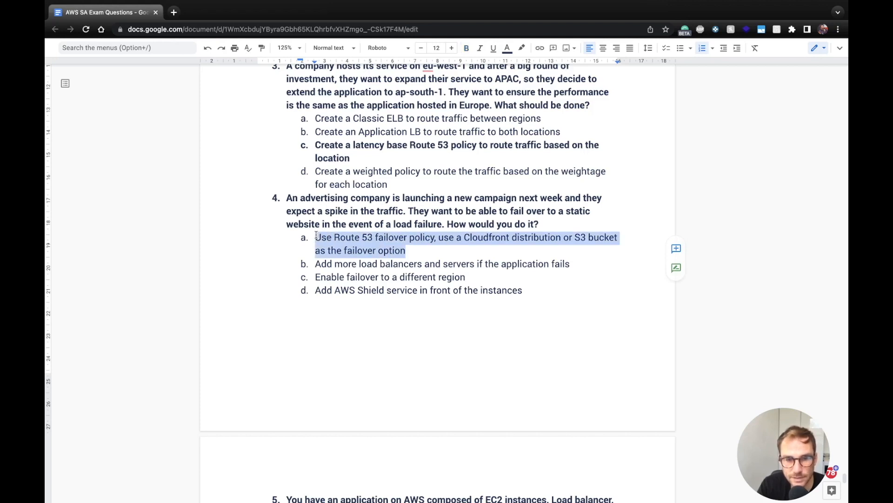
left_click(384, 263)
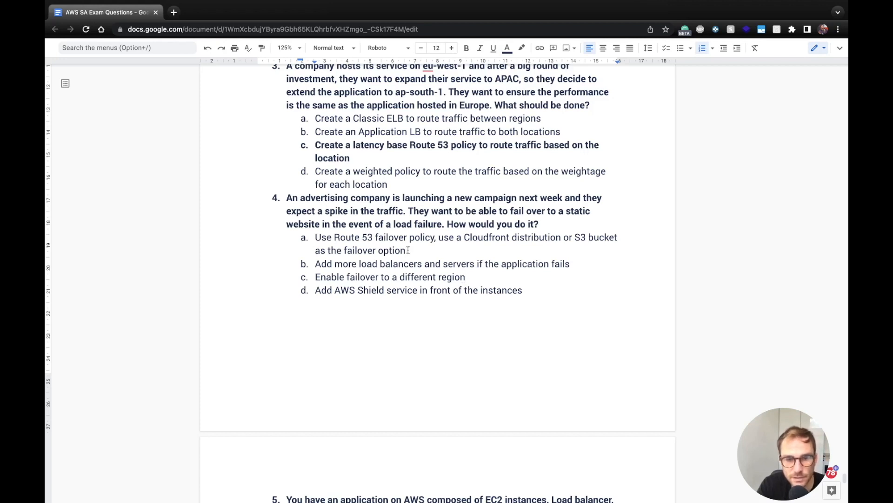
left_click_drag(315, 237, 438, 250)
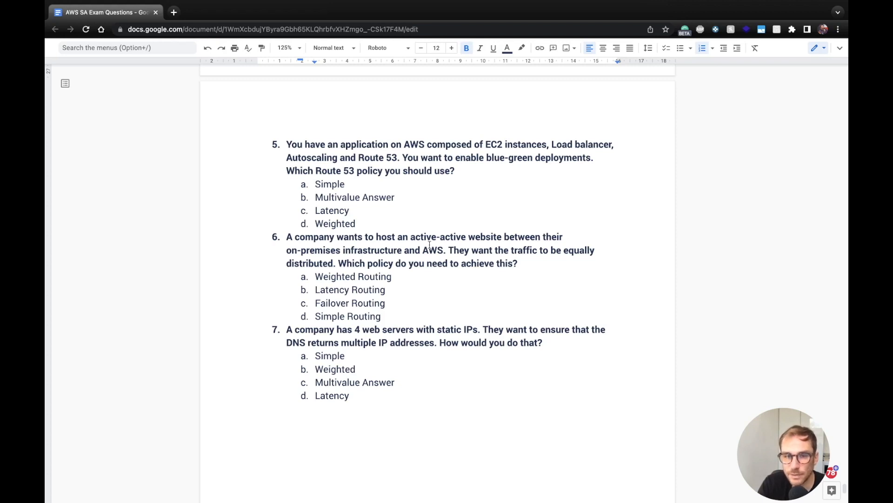
mouse_move(387, 221)
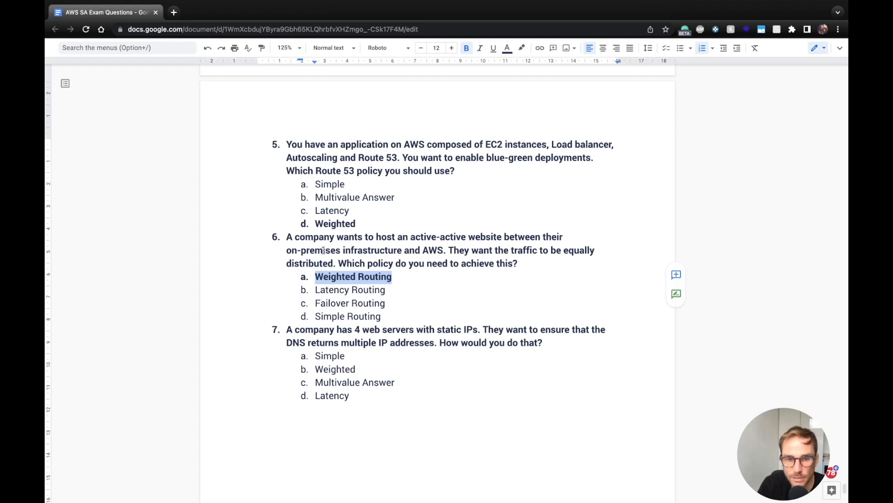
Highlight premises and AWS in question 6, then bold Multivalue Answer as question 7's answer.
double_click(321, 250)
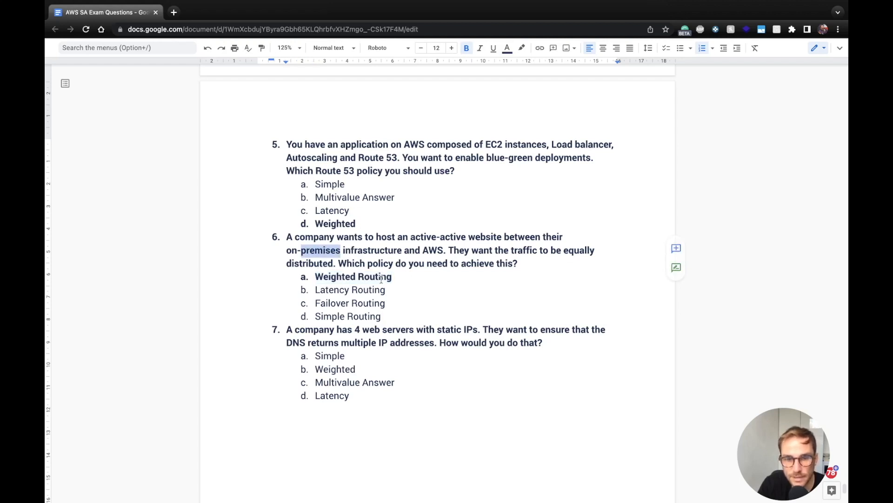
double_click(432, 250)
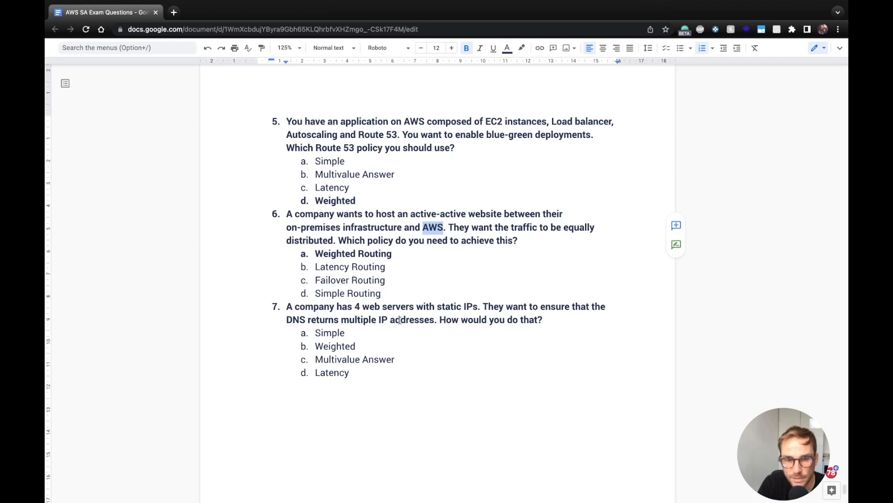
double_click(355, 359)
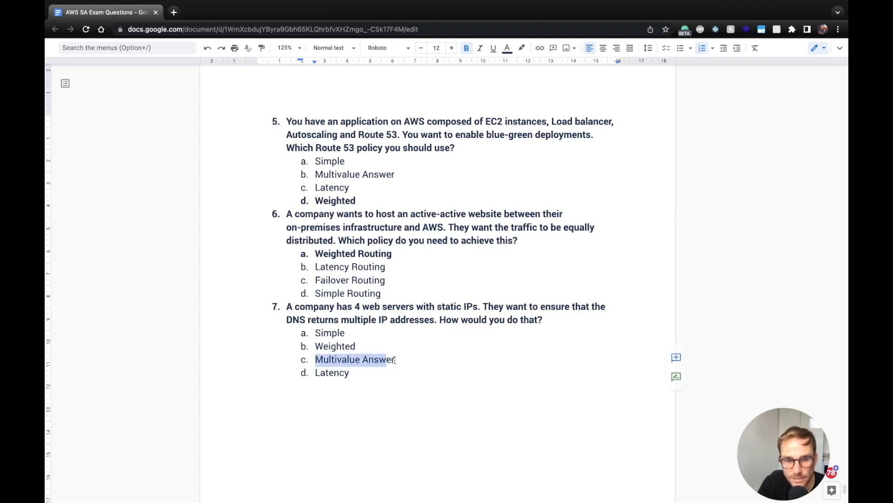
left_click(466, 47)
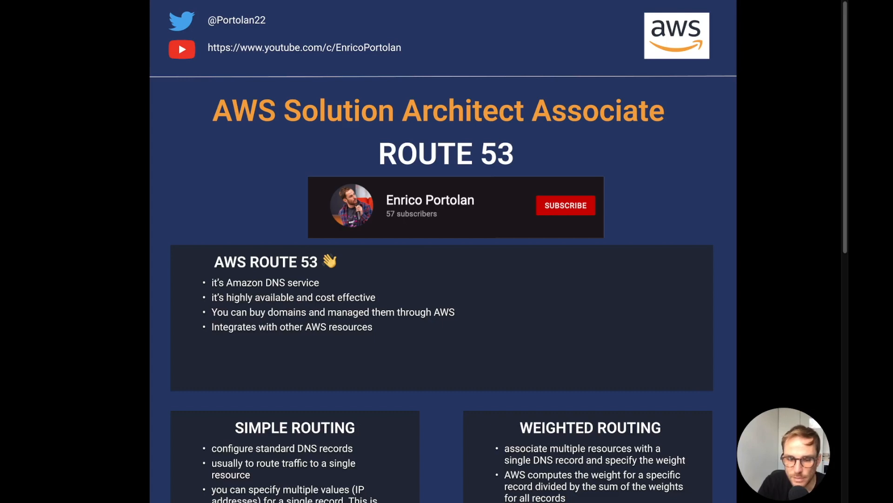
Subscribe to the Enrico Portolan channel on the Route 53 cheat sheet page.
left_click(565, 205)
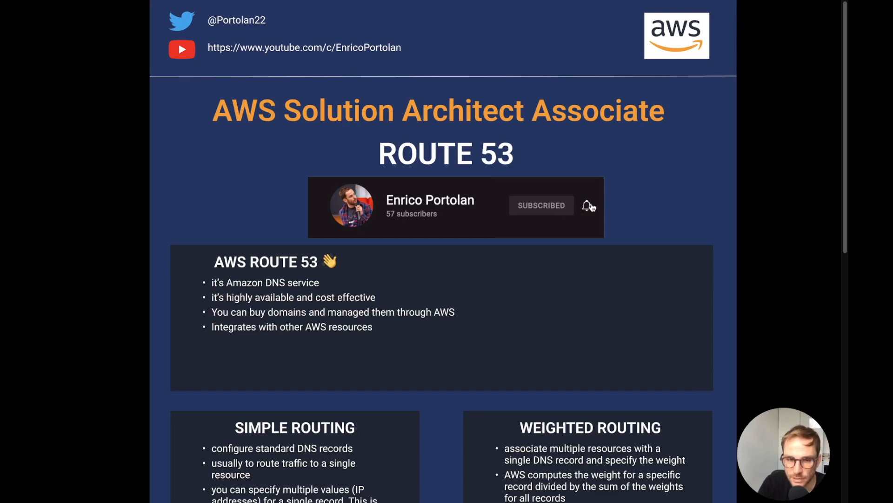